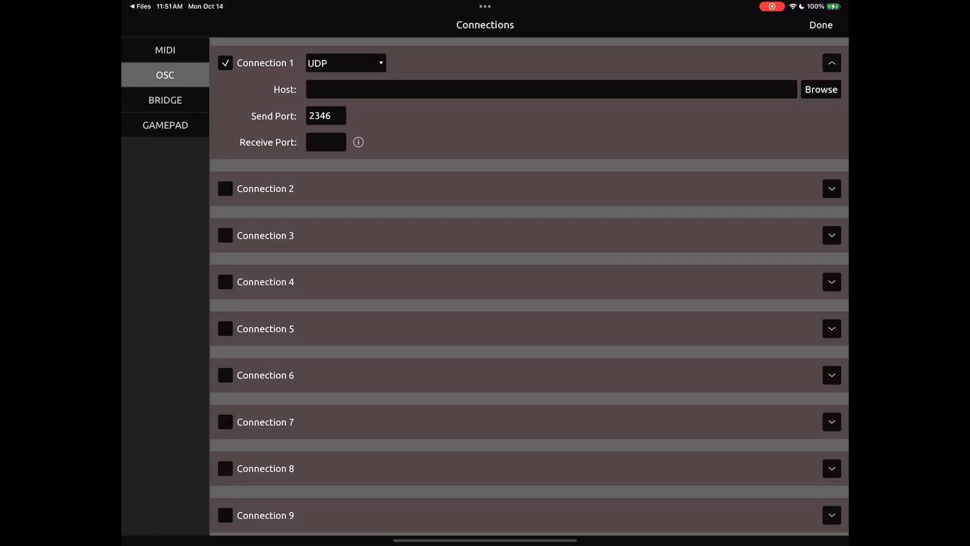
Point OSC connection 1 at music.local Knobbler4 (10.1.1.11:2346) with receive port 2347
left_click(821, 89)
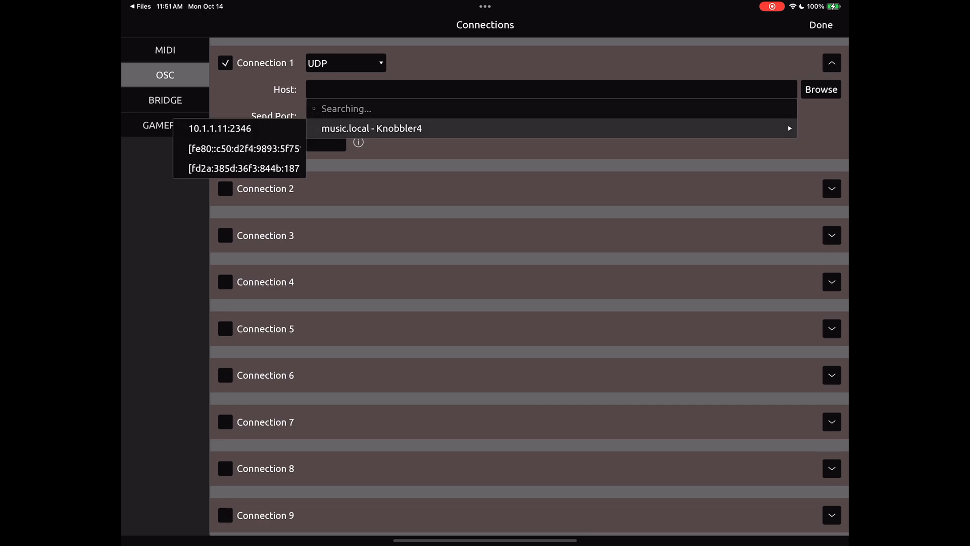
left_click(220, 129)
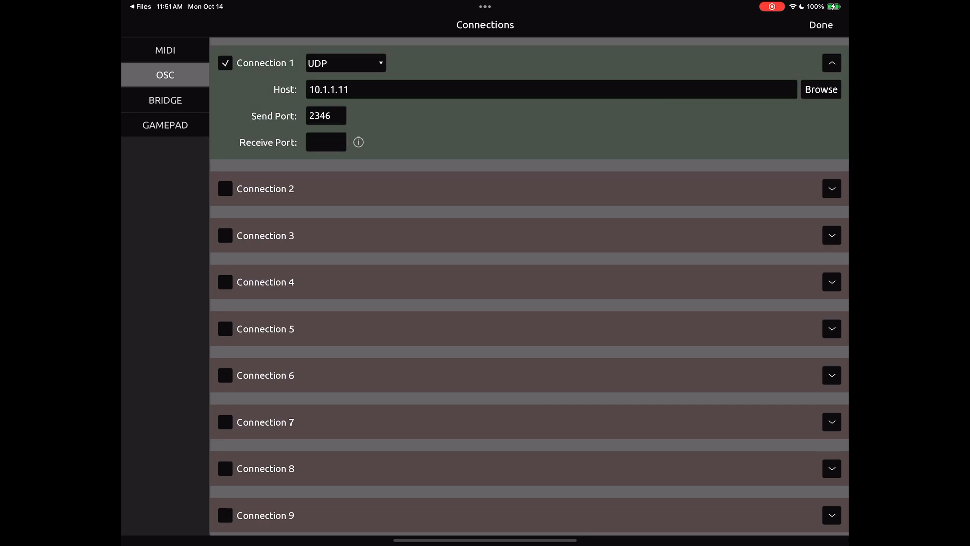
left_click(325, 141)
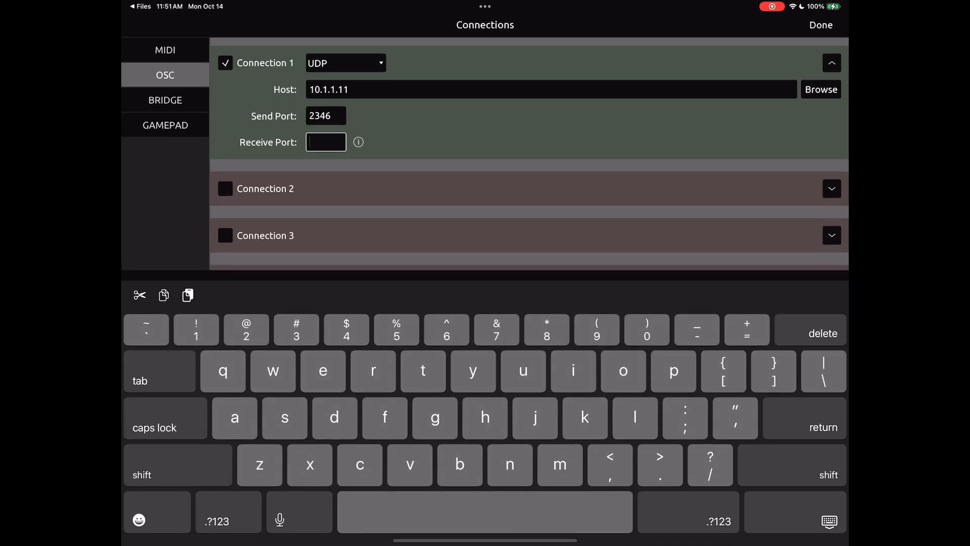
type("2347")
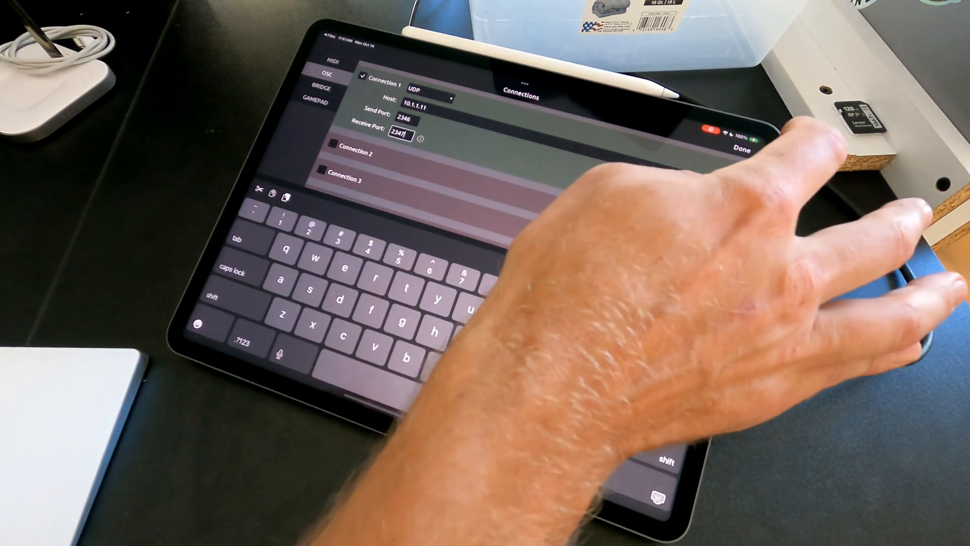
Rescan the network in Knobbler4-v3 so it detects ipad.local on port 2347
left_click(742, 149)
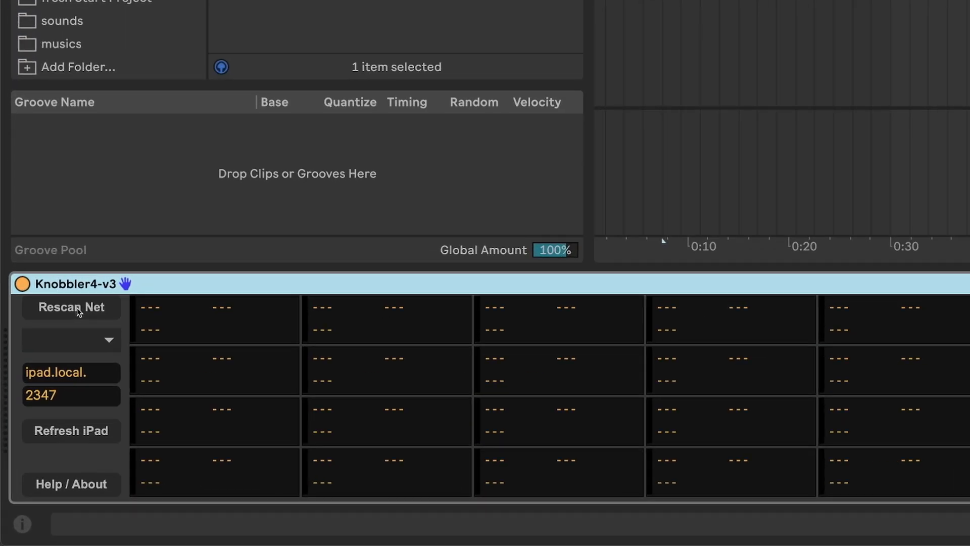
left_click(70, 339)
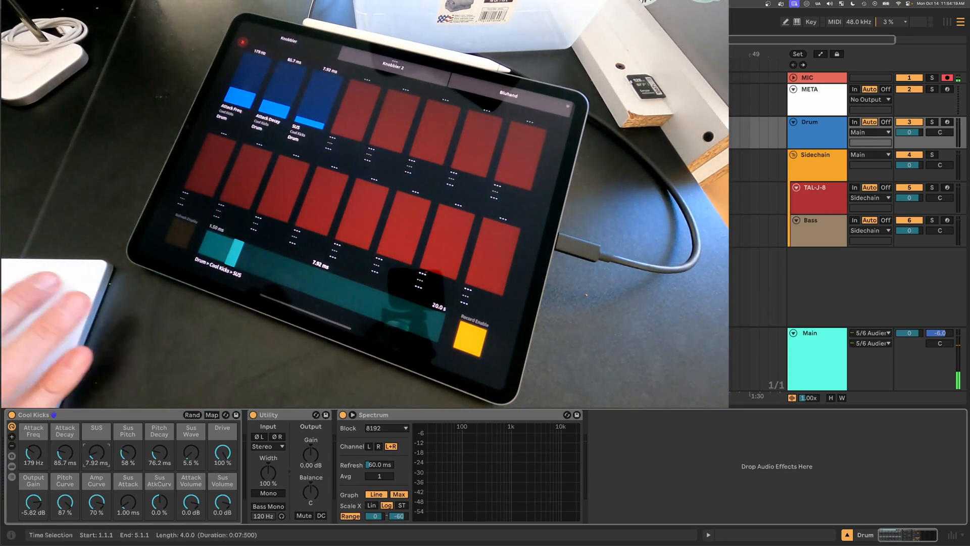
Map TAL-J-8 Filter Cutoff UPPER and Env 1 Attack UPPER to Knobbler slots 4 and 5
left_click(812, 187)
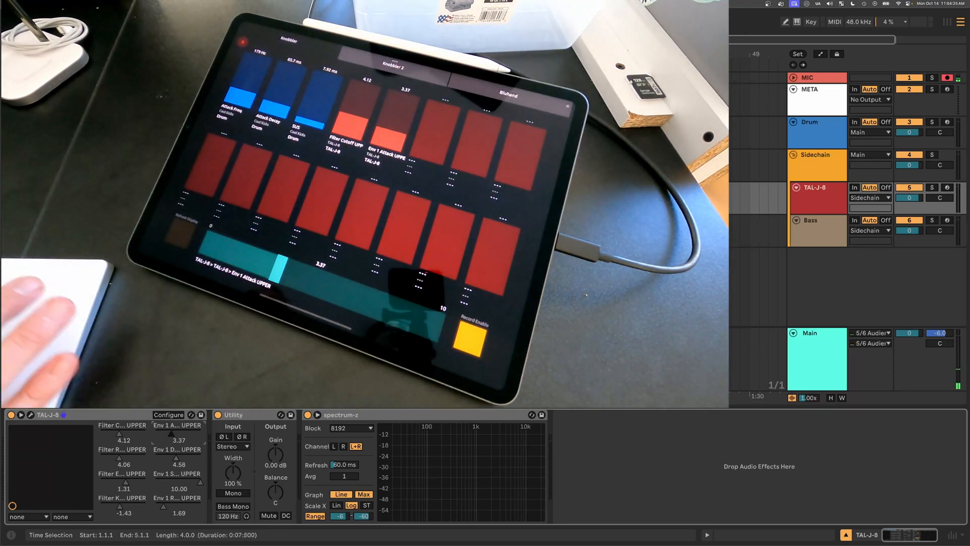
left_click(810, 220)
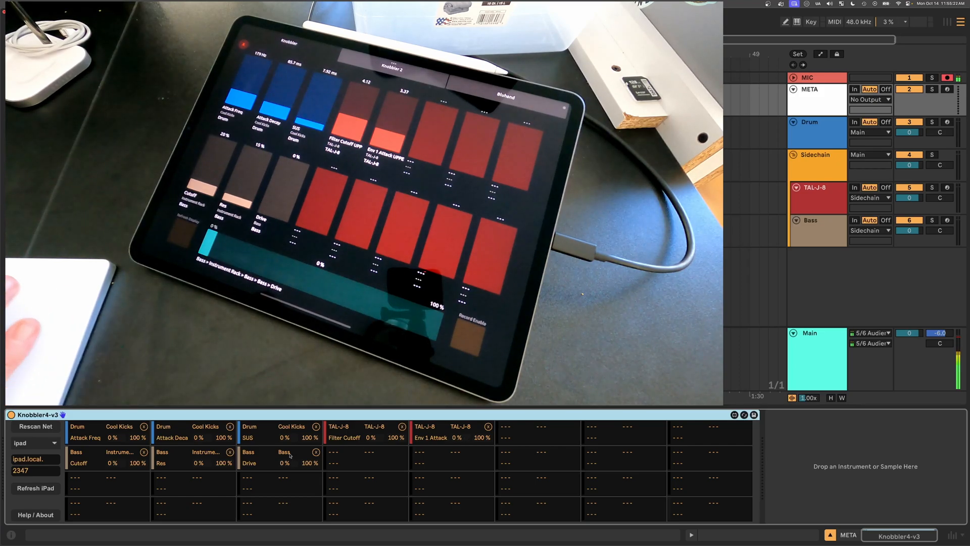
mouse_move(317, 453)
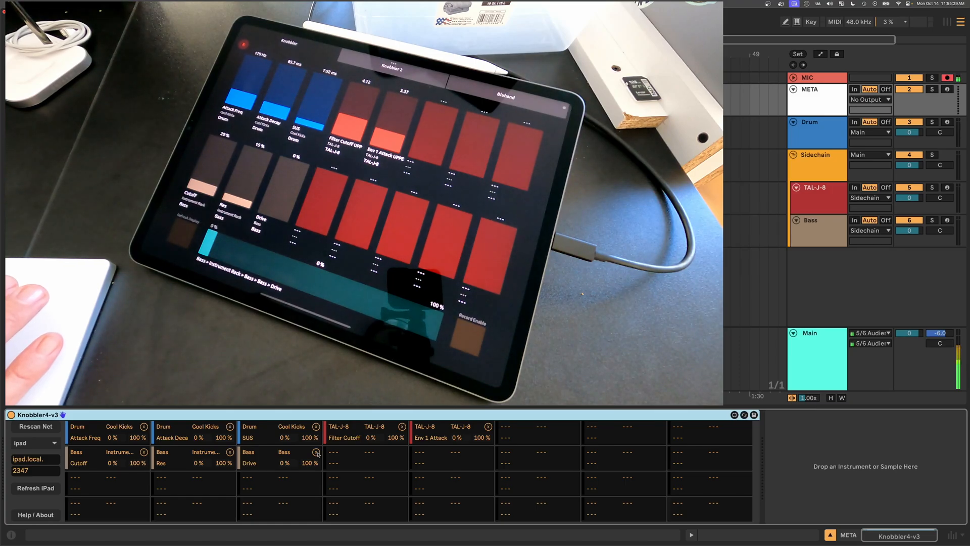
Clear the Bass Drive slot in the Knobbler4-v3 device
left_click(317, 451)
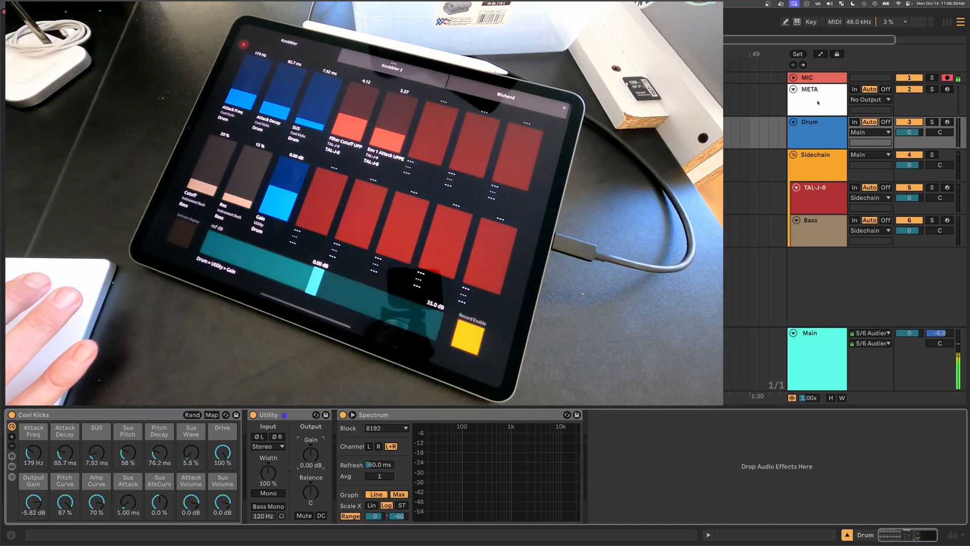
Map the Drum track's Utility Gain to the empty third slot of row two
left_click(809, 89)
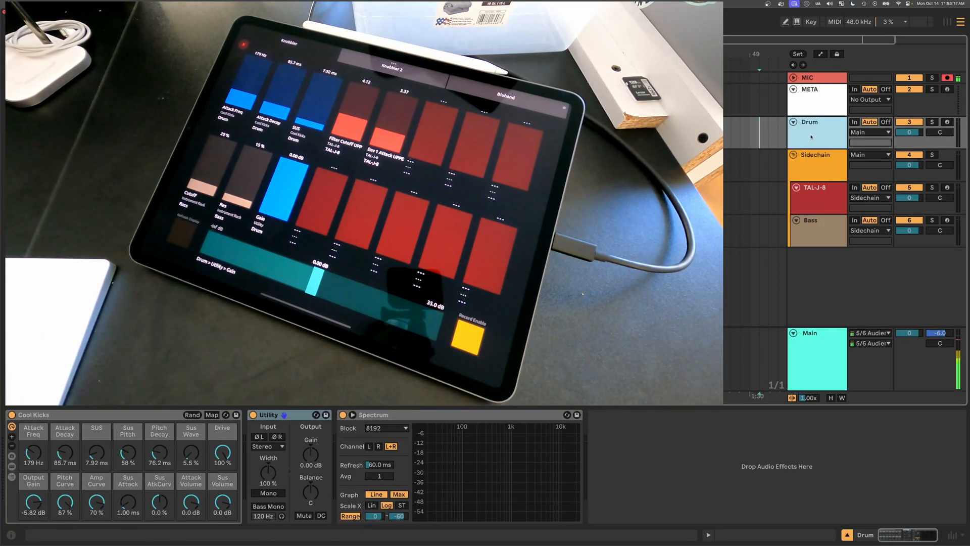
Set the Drum track colour to yellow from its header's colour palette
right_click(809, 132)
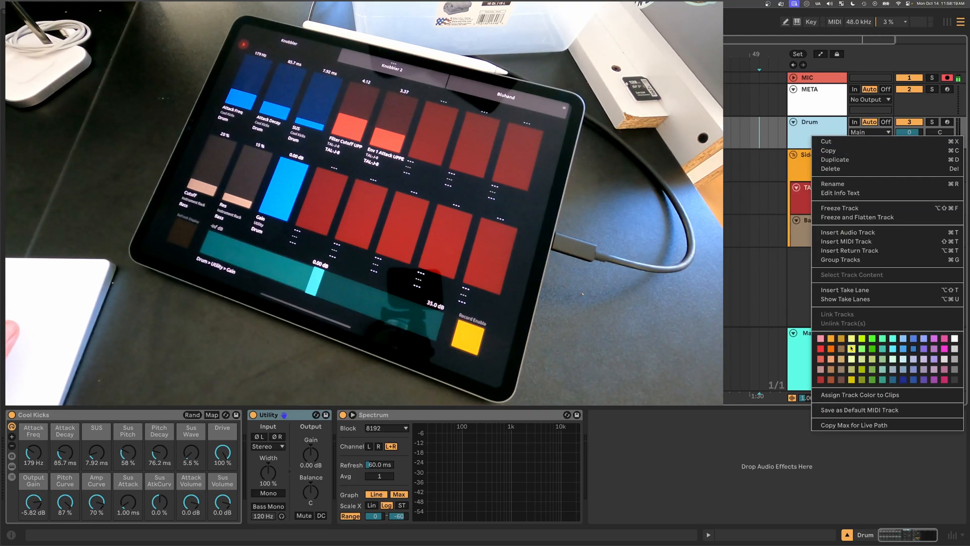
left_click(852, 348)
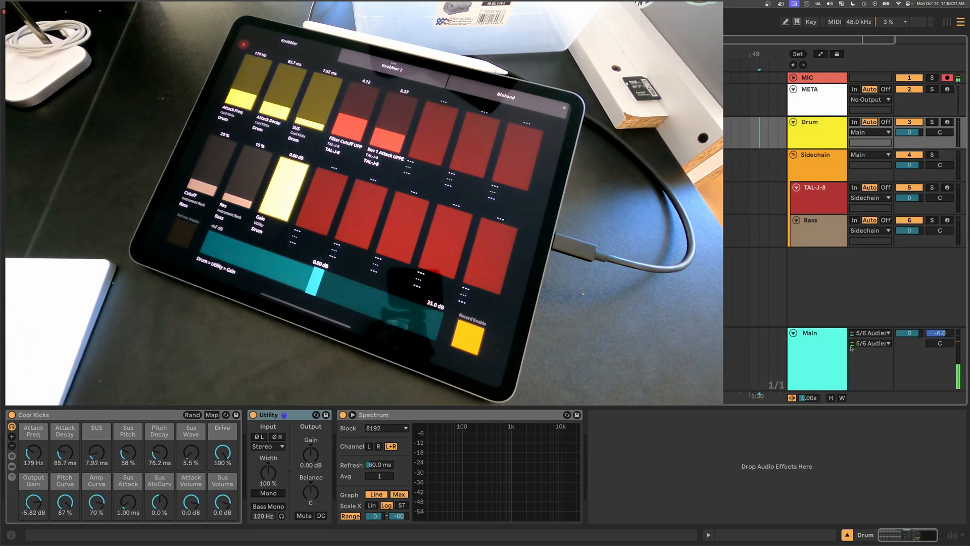